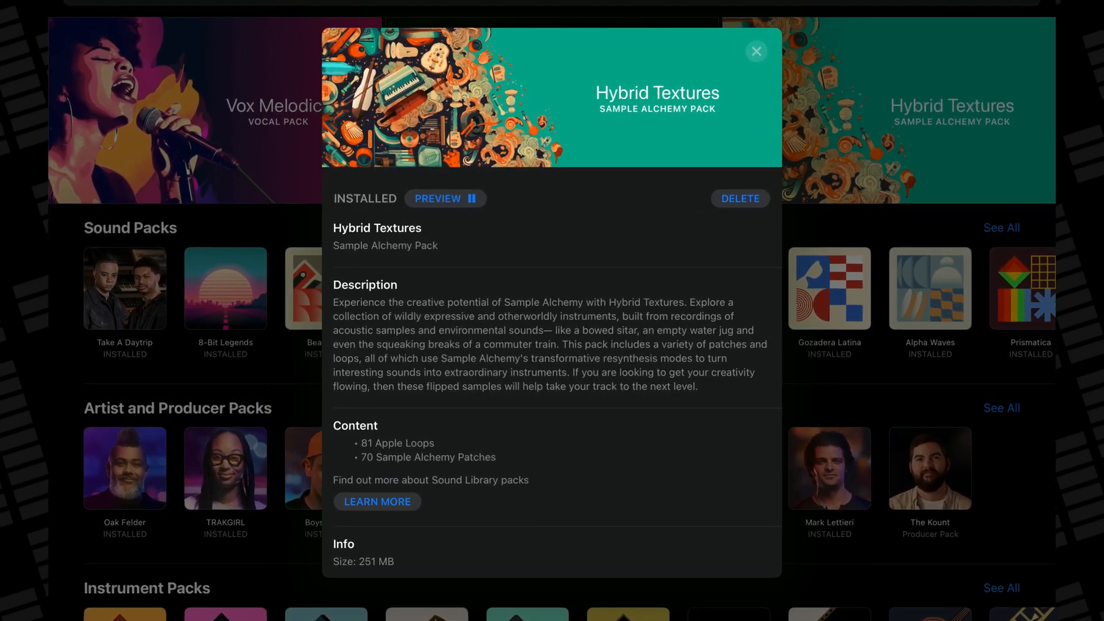
Step: Close the Hybrid Textures pack sheet and return to the Super VHS project's mixer
click(755, 51)
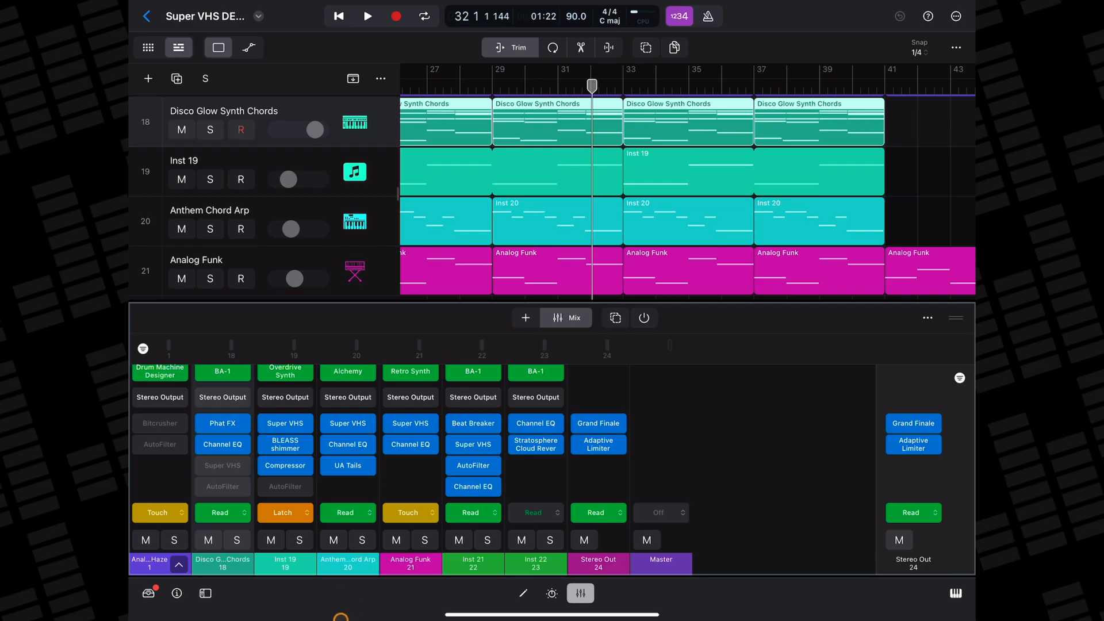
Step: Audition the Hybrid Textures pack preview from the Sound Library, then close its details
click(148, 592)
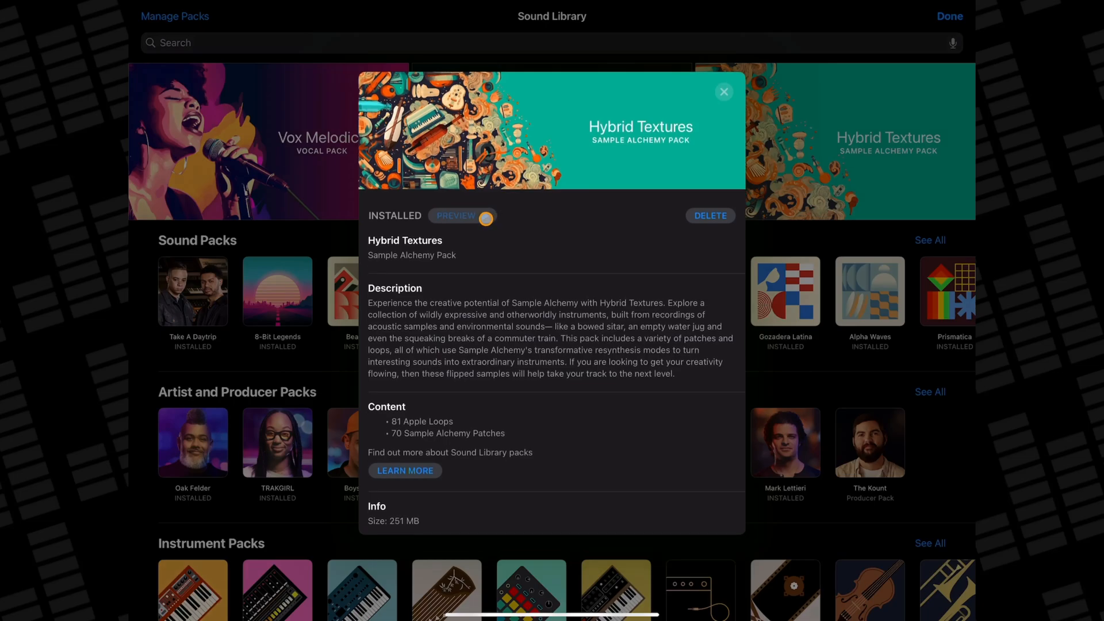
click(456, 215)
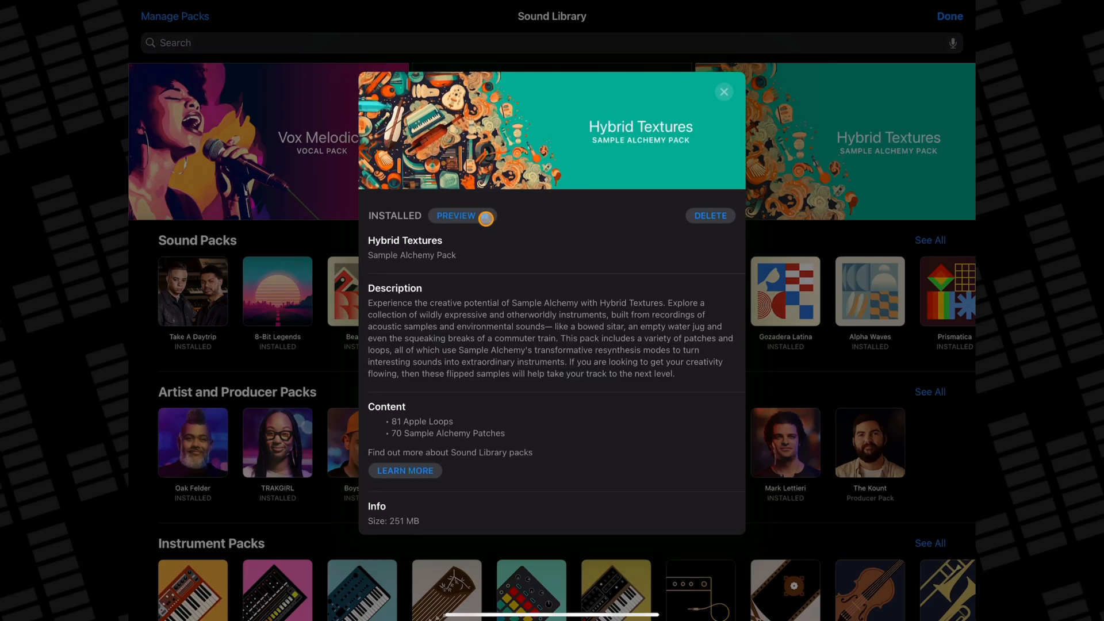
click(488, 215)
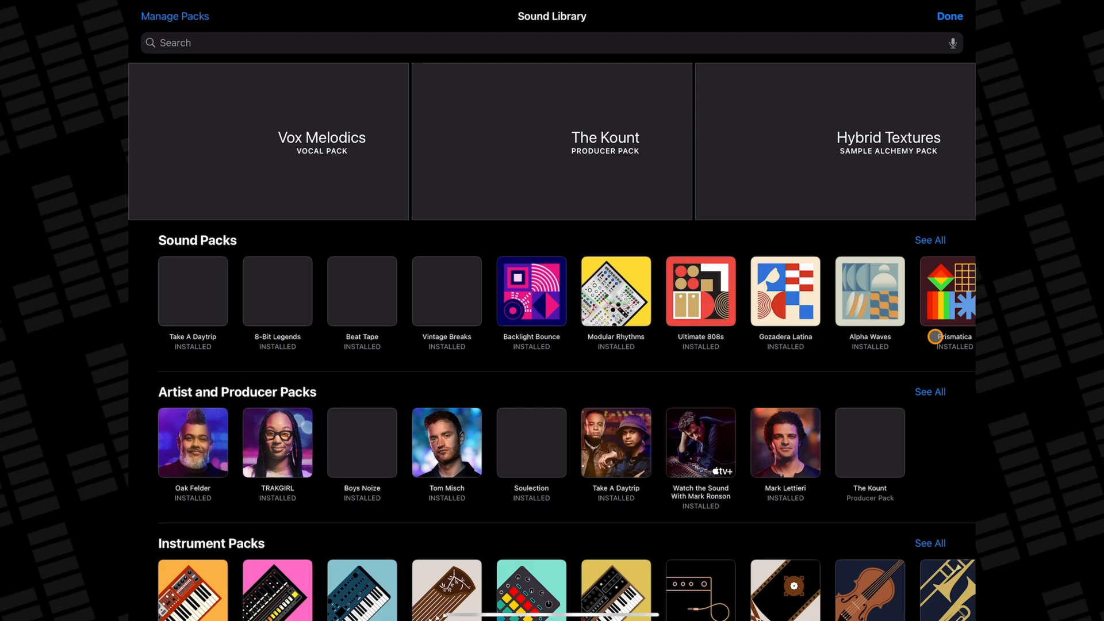
Step: Add the Hybrid Textures loop Animatronic Ballerina to a track and play it through Sample Alchemy
click(887, 141)
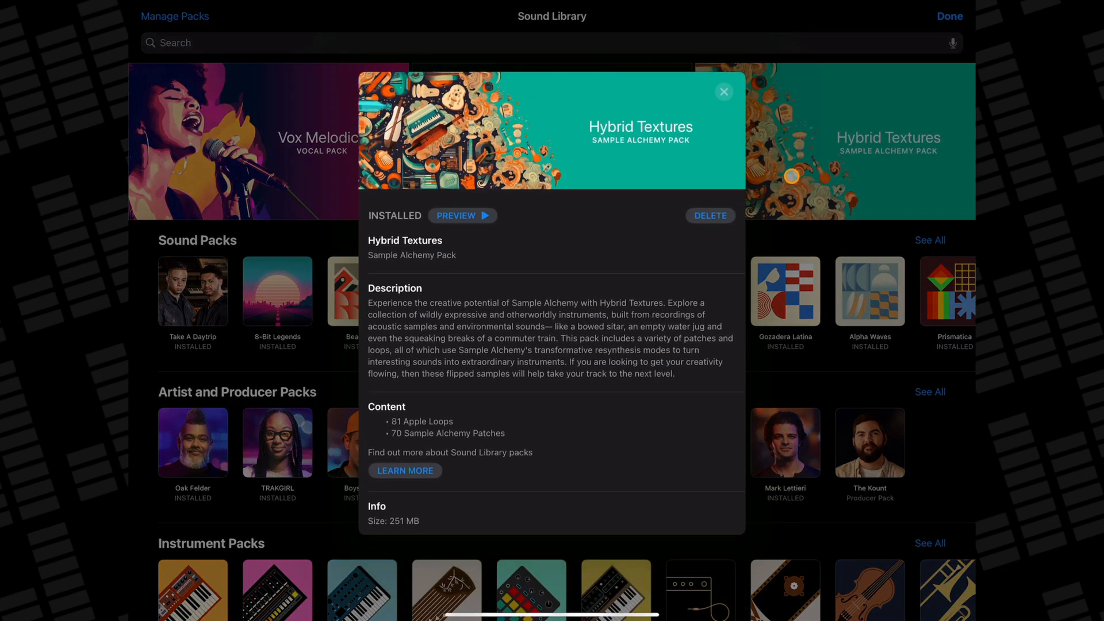
click(949, 15)
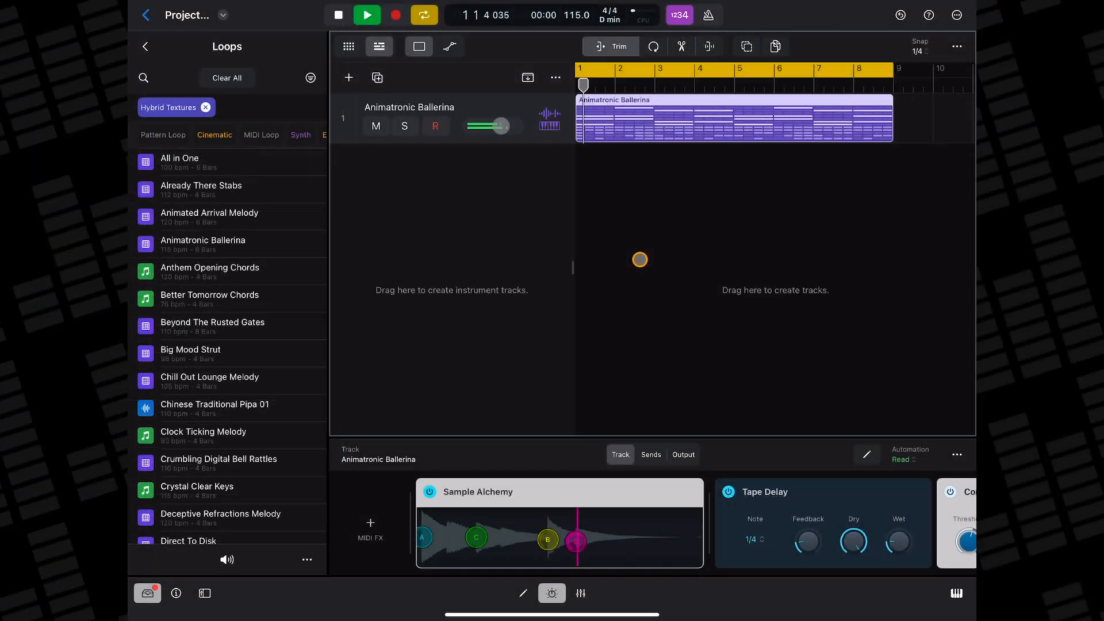
Step: Stop the Animatronic Ballerina loop so the Air Brakes Pluck patch can be loaded on the track
click(365, 14)
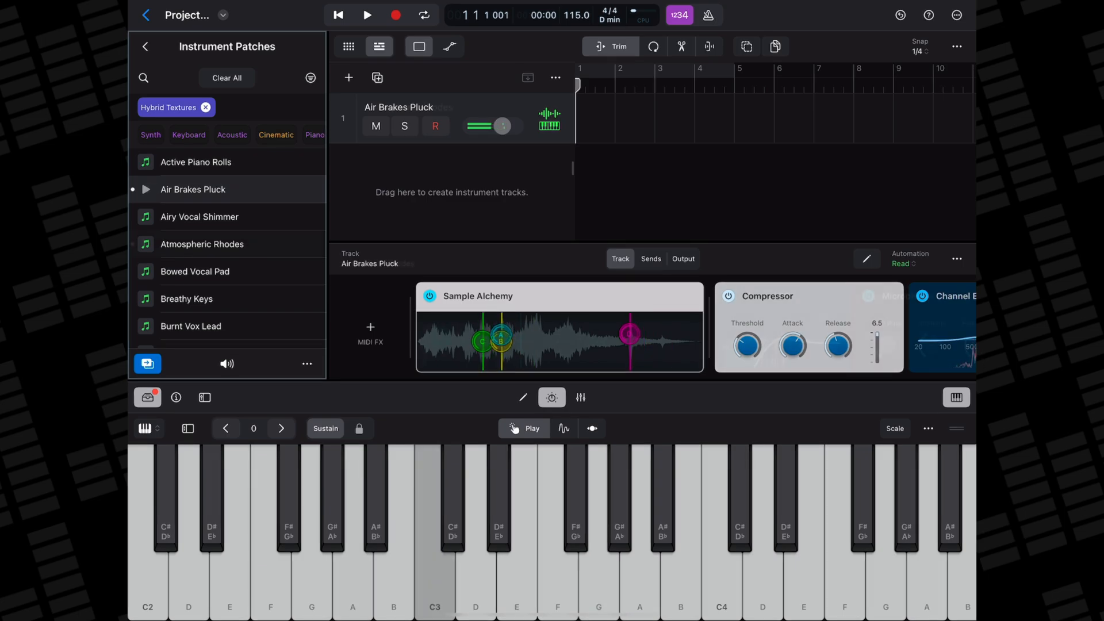
Step: Preview the Hybrid Textures loop All in One beside the empty Inst 1 track
click(202, 244)
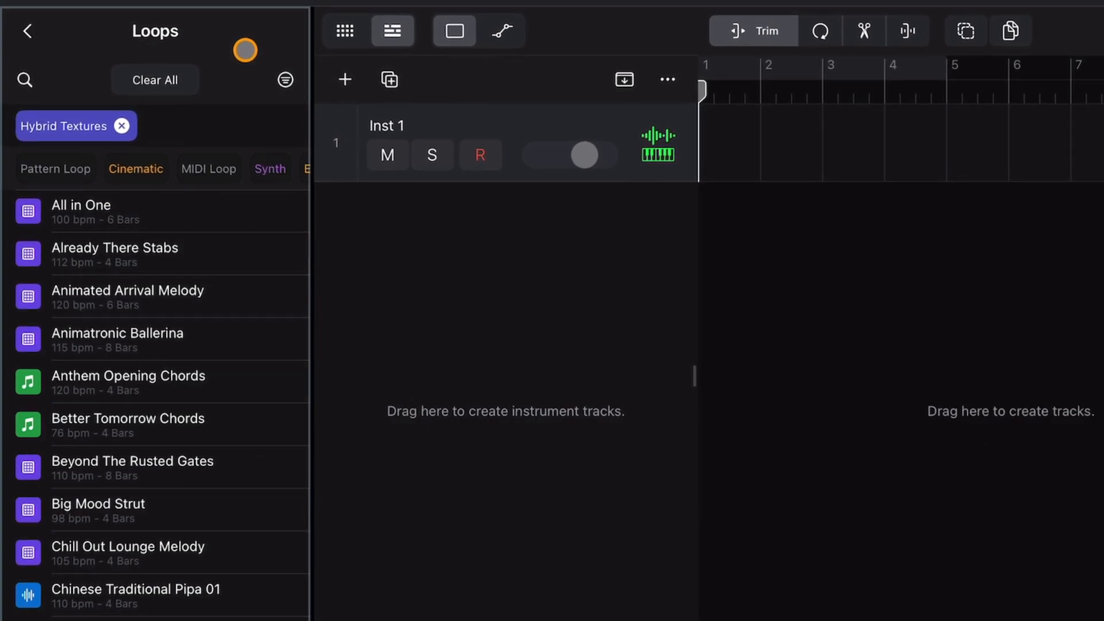
click(28, 212)
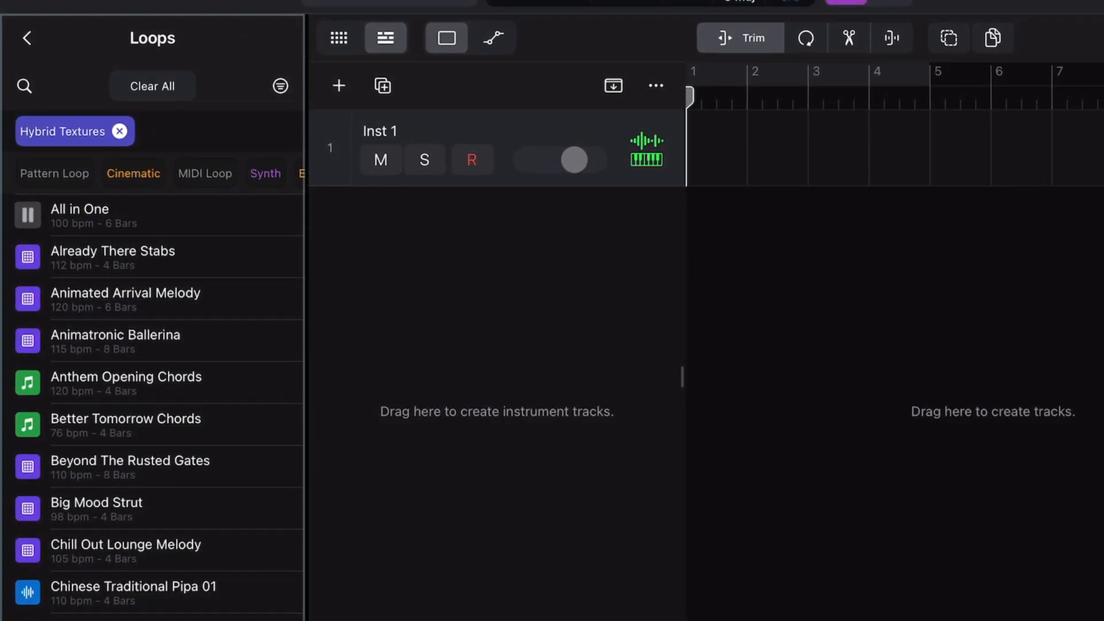